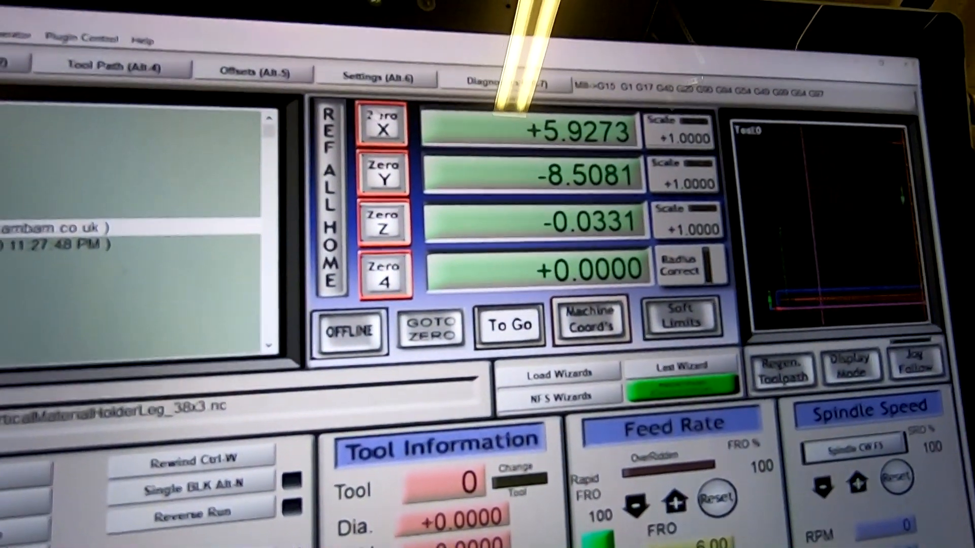
Zero the X and Y axis DROs at the current position as the work origin
{"action": "left_click", "coordinate": [382, 123]}
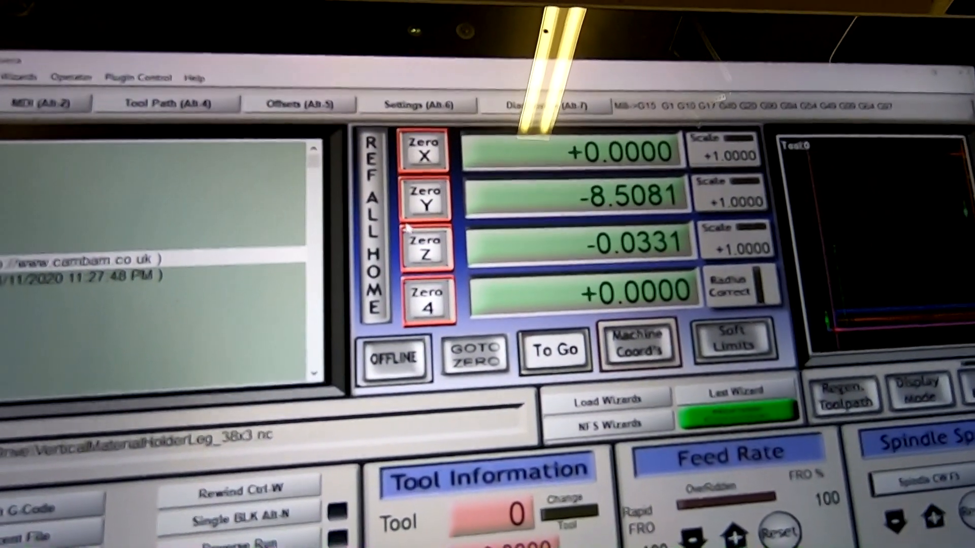
{"action": "left_click", "coordinate": [424, 199]}
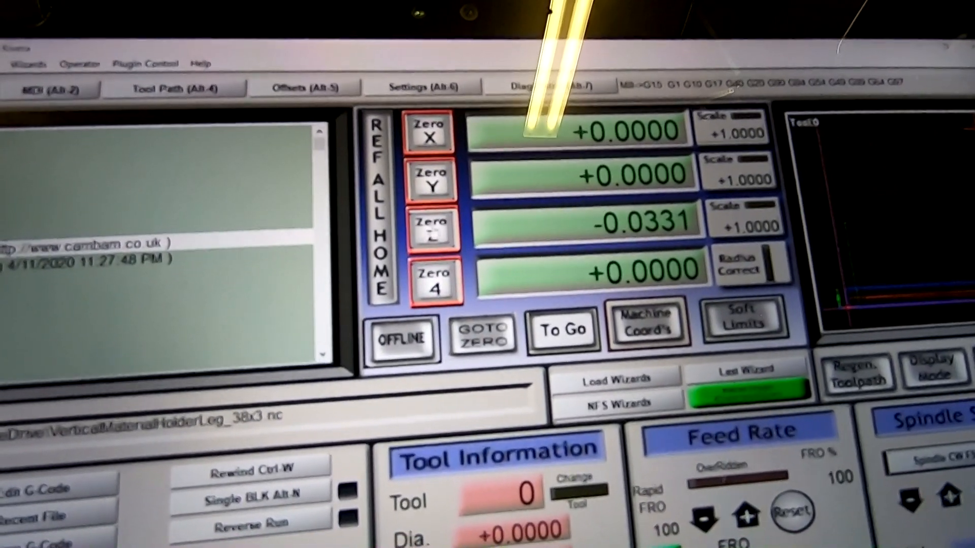